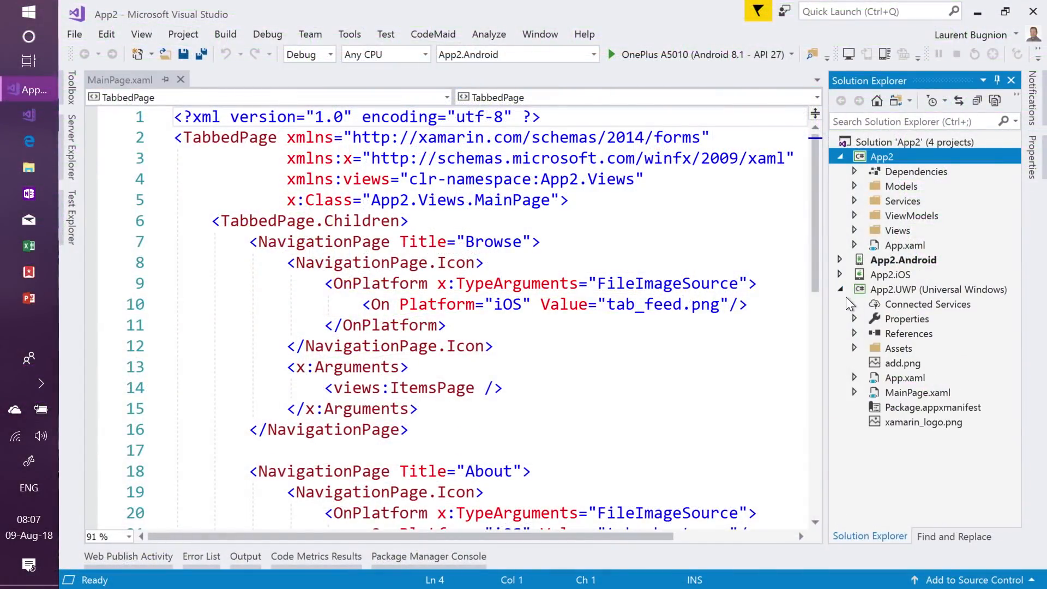
# Step: Collapse the App2.UWP project node so only the shared App2 project stays expanded
pyautogui.click(841, 289)
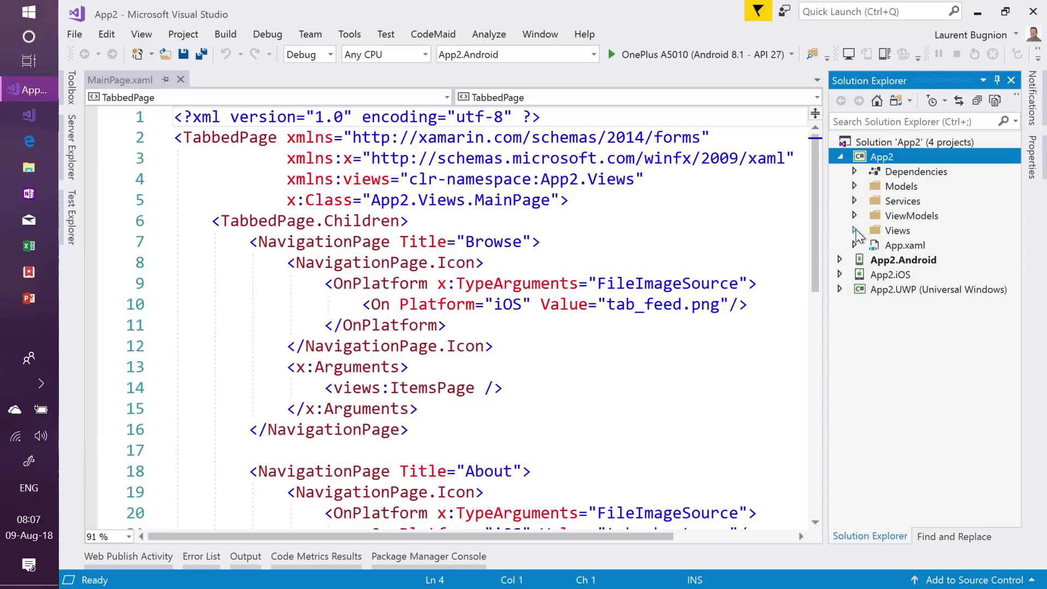
# Step: Expand the shared Views folder and bring up ItemDetailPage.xaml with its bound labels
pyautogui.click(855, 230)
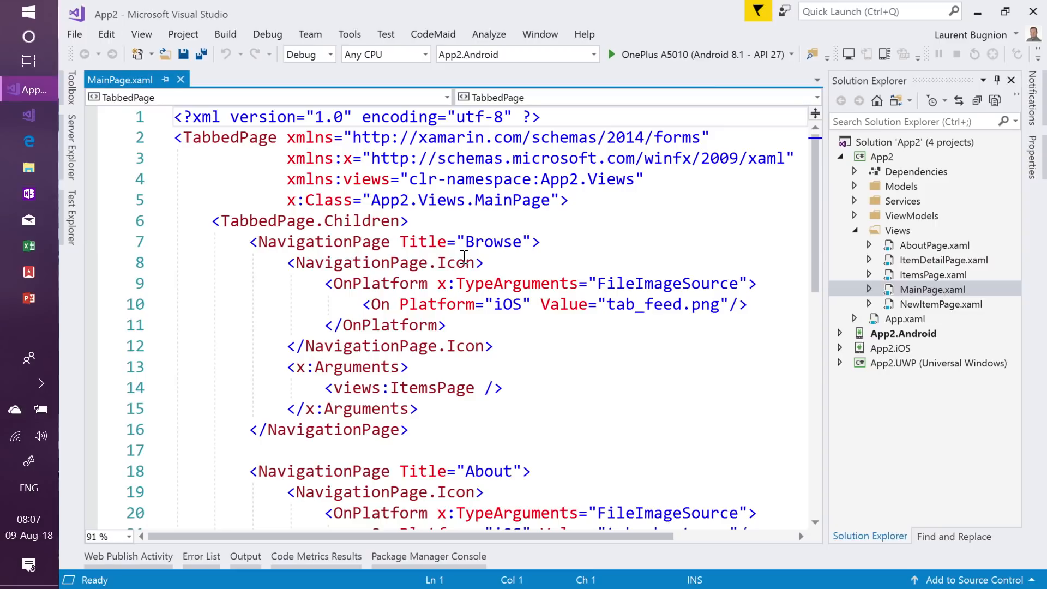
pyautogui.scroll(-3)
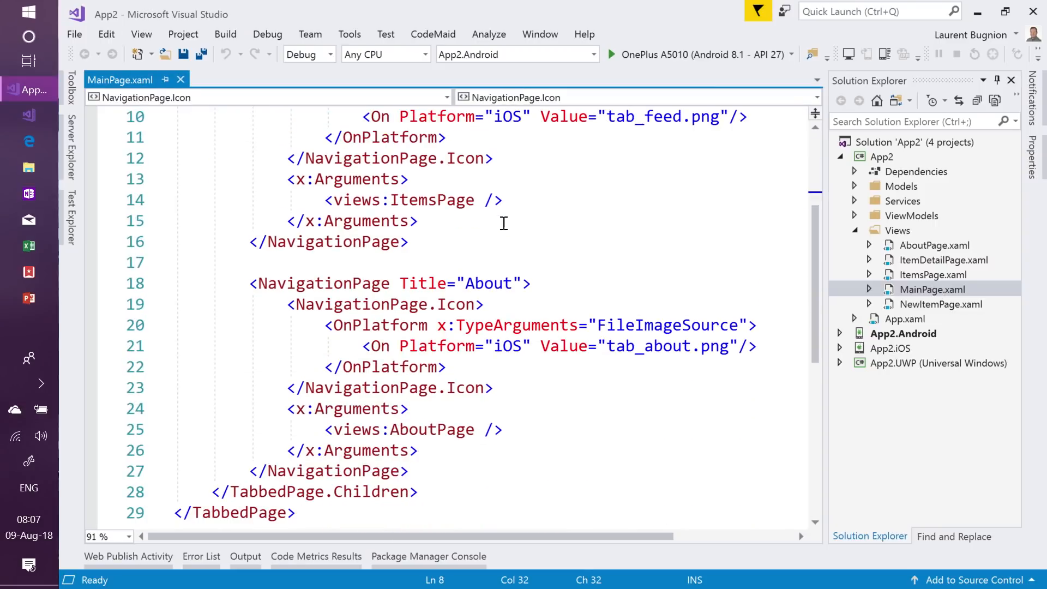
pyautogui.scroll(-3)
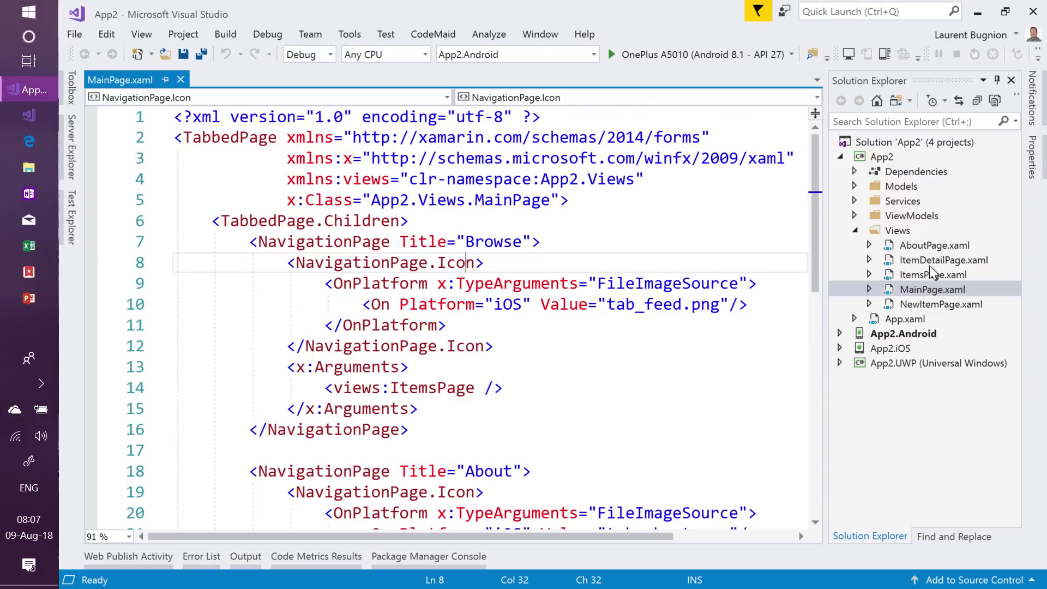
pyautogui.doubleClick(944, 259)
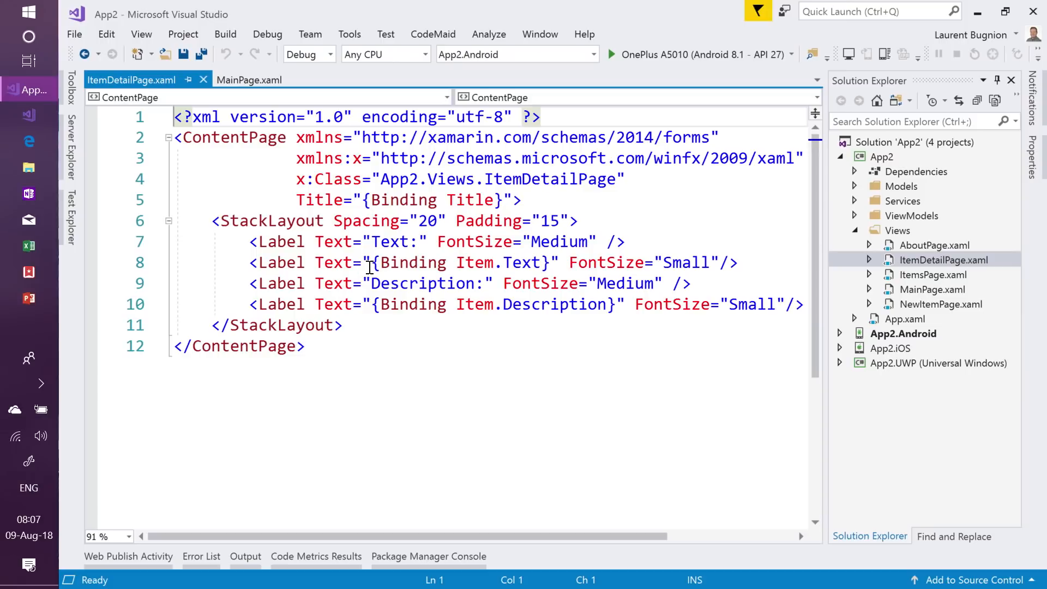